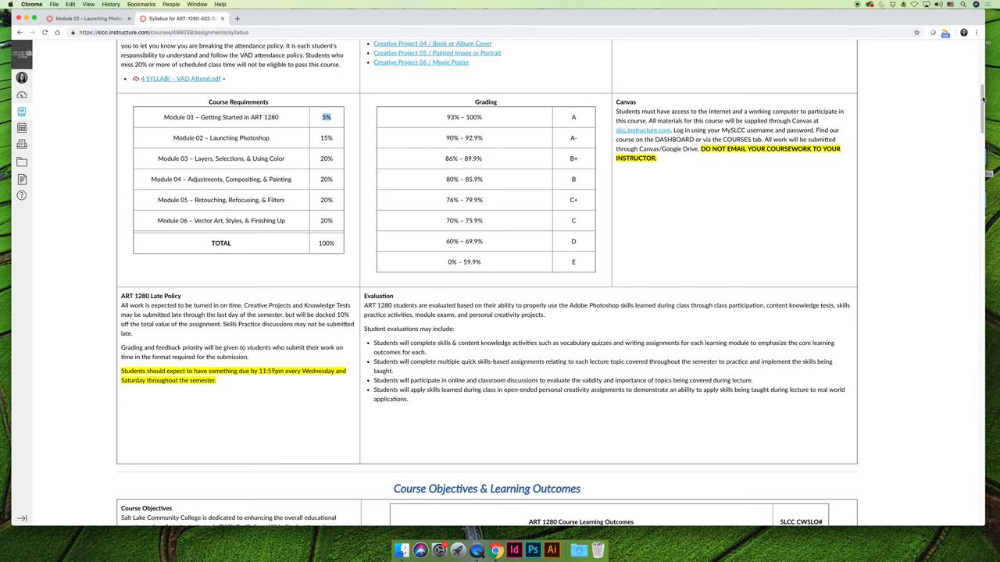
Step: Scroll the ART 1280 syllabus past the course learning outcomes table to the Module 01–03 objectives
scroll(down, 3)
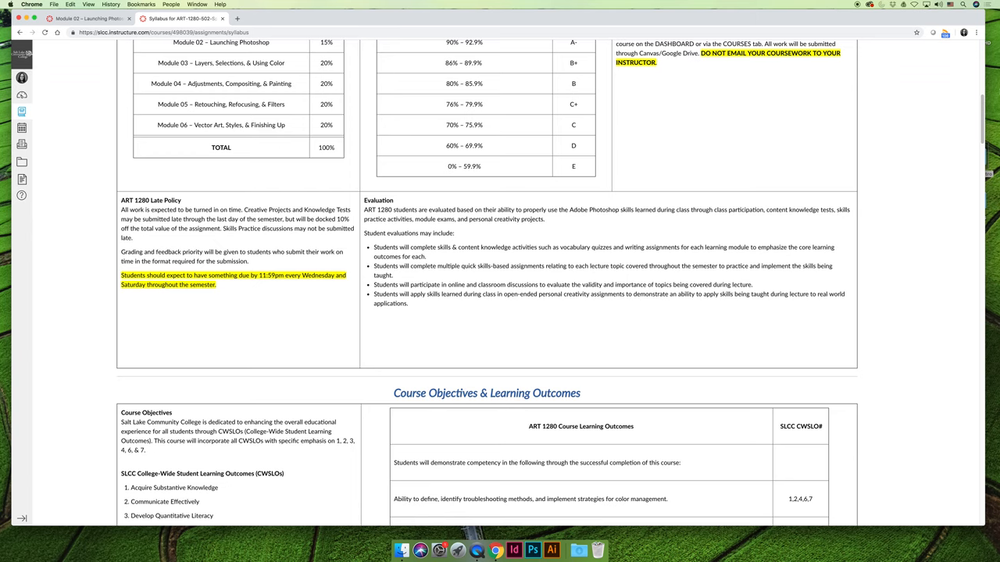
scroll(down, 3)
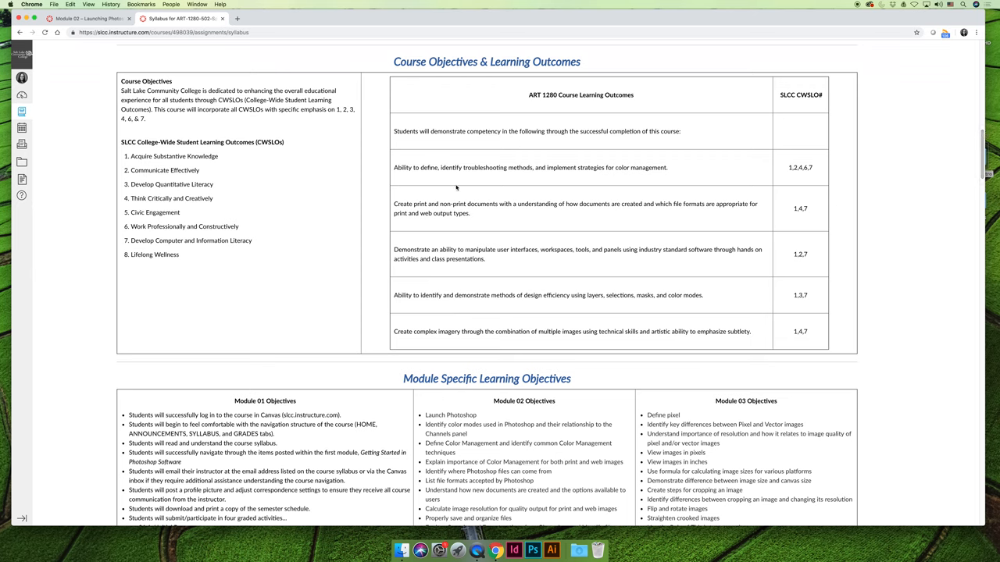
mouse_move(727, 342)
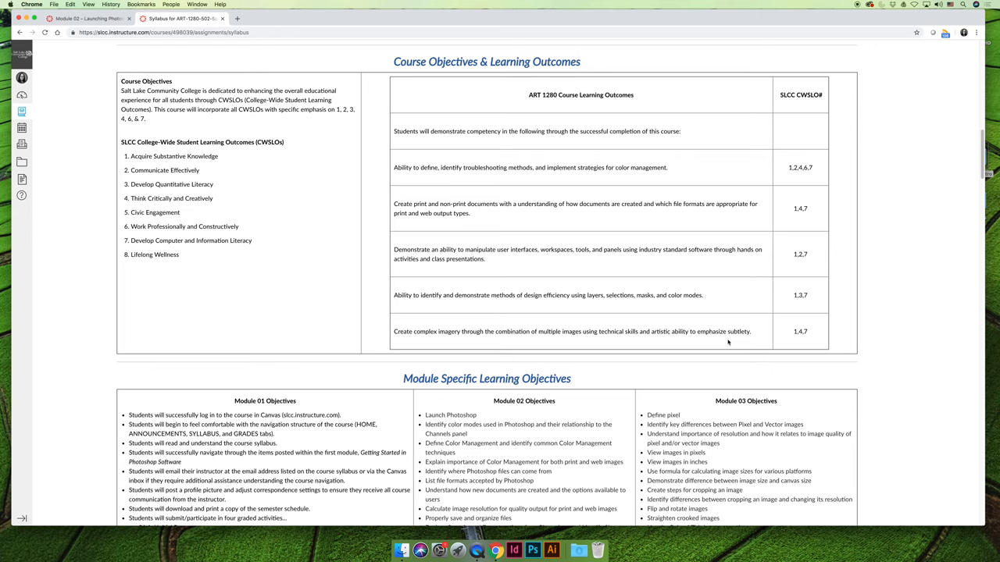
scroll(down, 3)
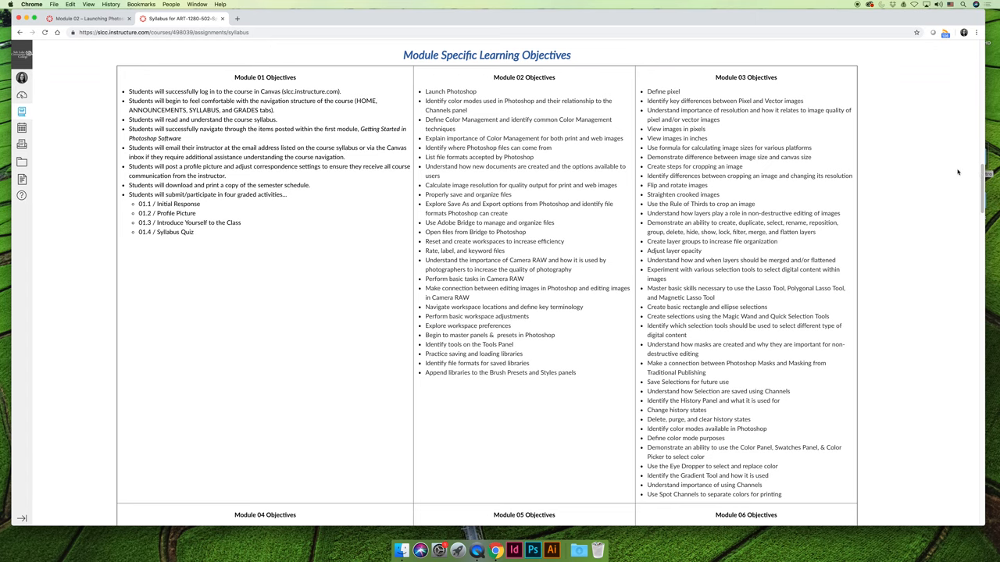
scroll(down, 3)
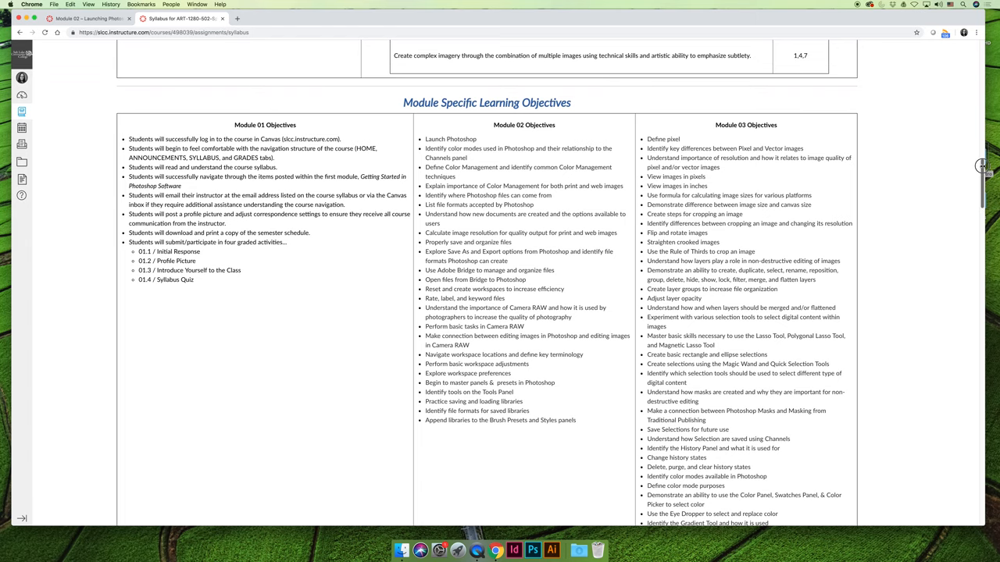
mouse_move(715, 223)
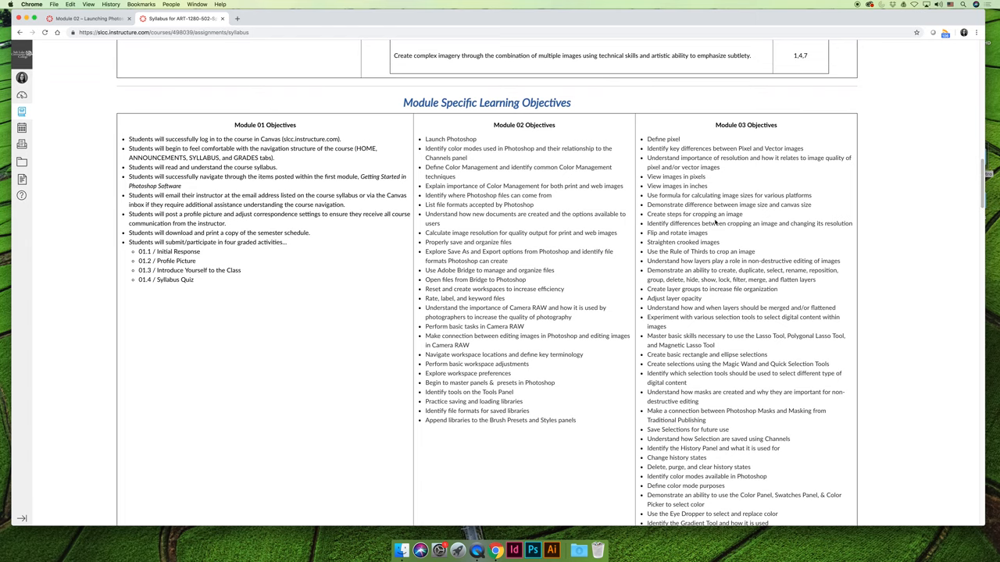
mouse_move(570, 254)
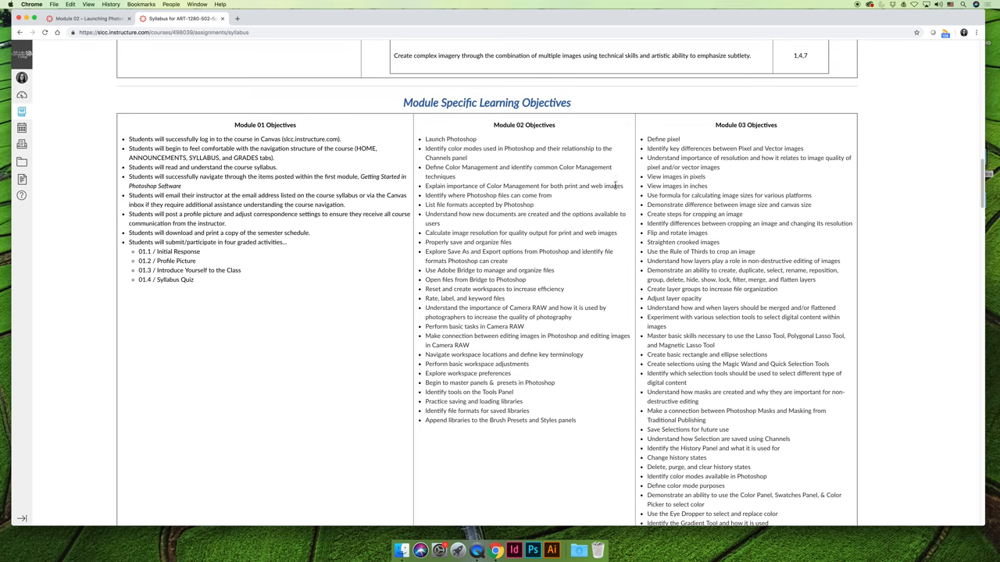
mouse_move(439, 193)
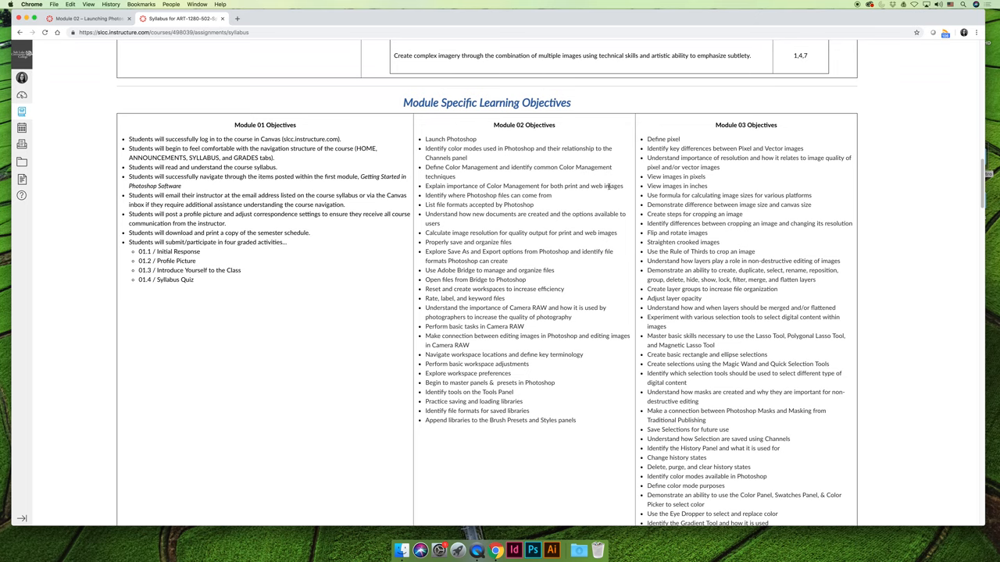
Step: Select the first four Module 02 objectives, from 'Launch Photoshop' through Color Management
double_click(435, 139)
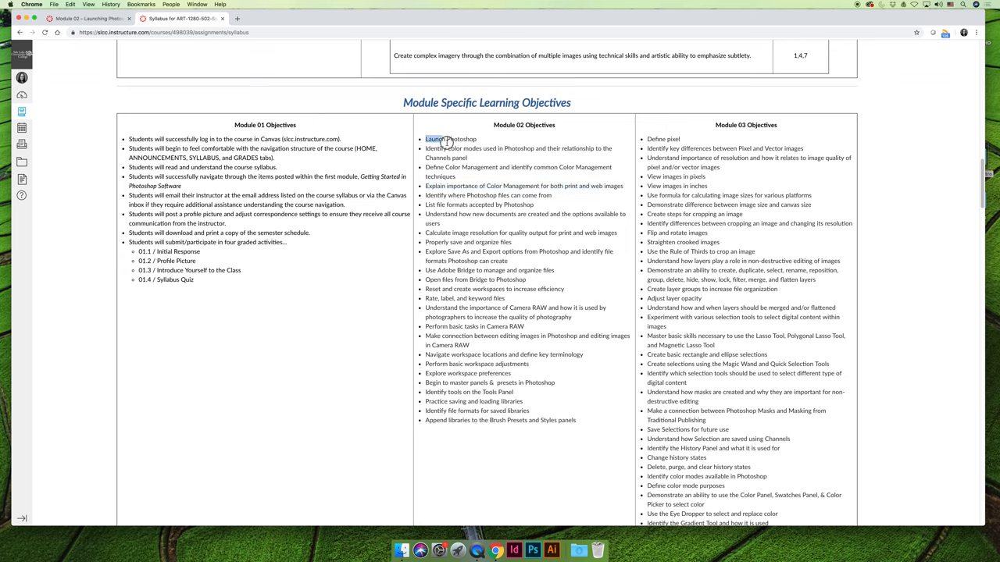
drag(426, 138, 625, 186)
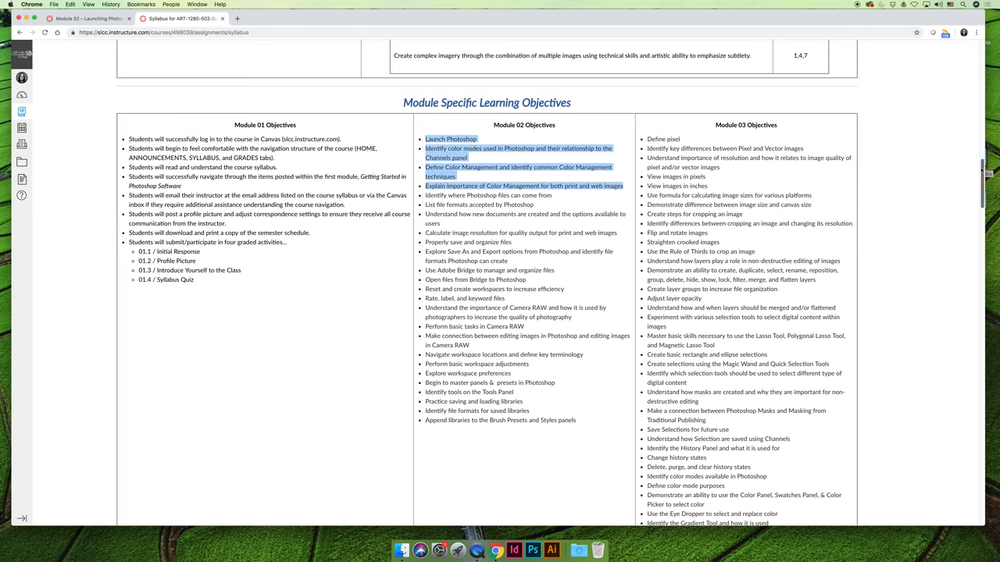
Step: Scroll down past the Module 04–06 objectives, then back up to Course Objectives & Learning Outcomes
scroll(down, 3)
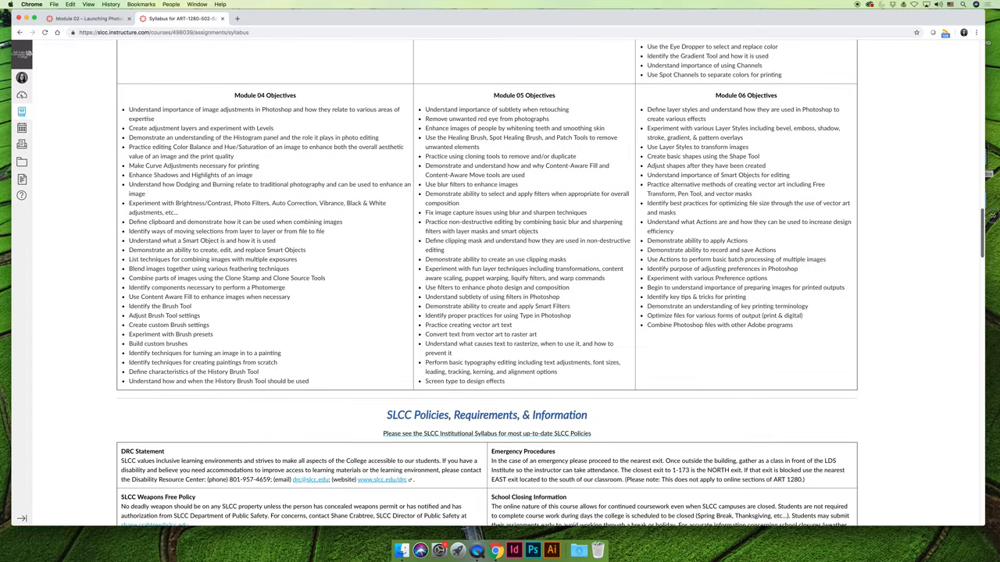
scroll(up, 3)
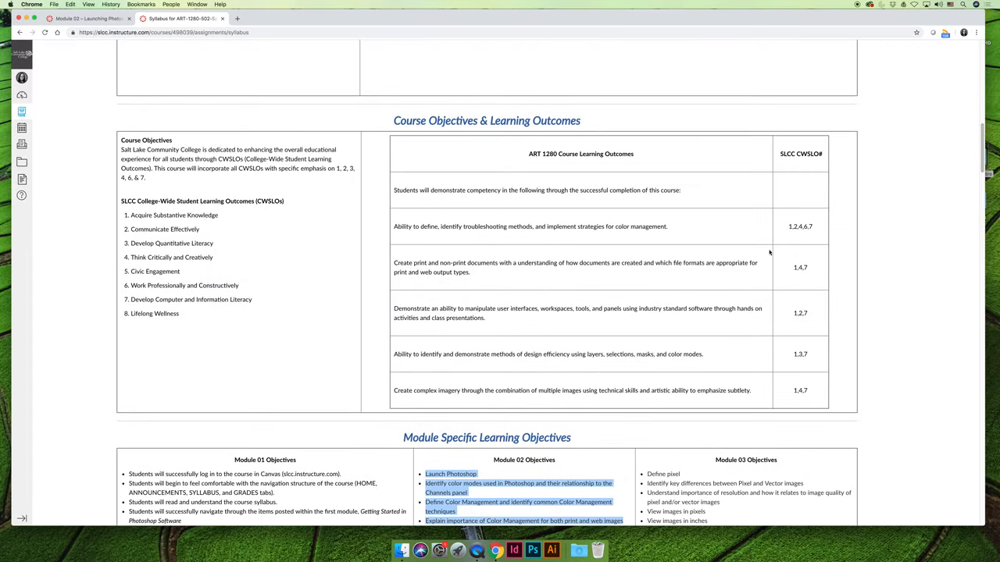
mouse_move(638, 263)
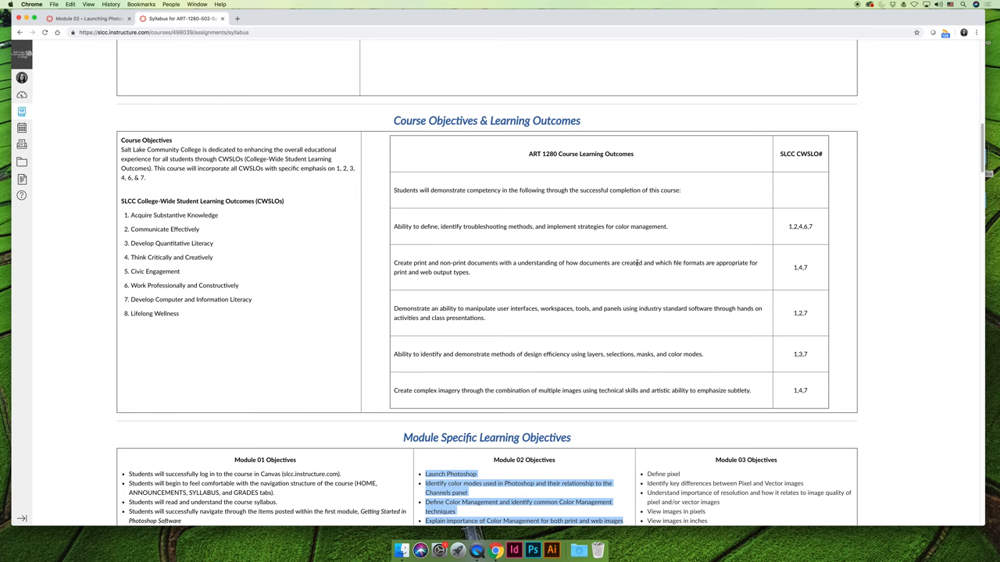
mouse_move(733, 386)
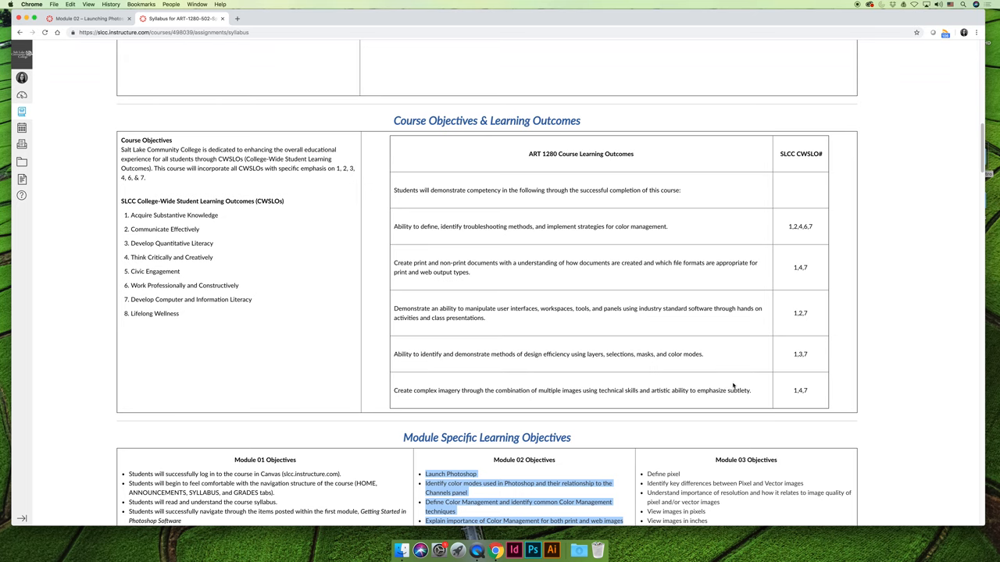
mouse_move(733, 383)
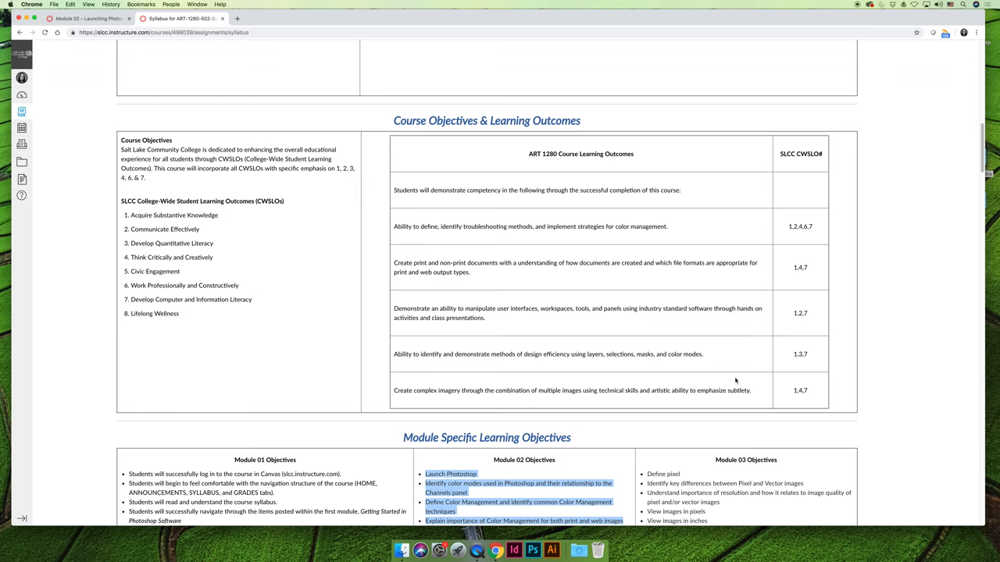